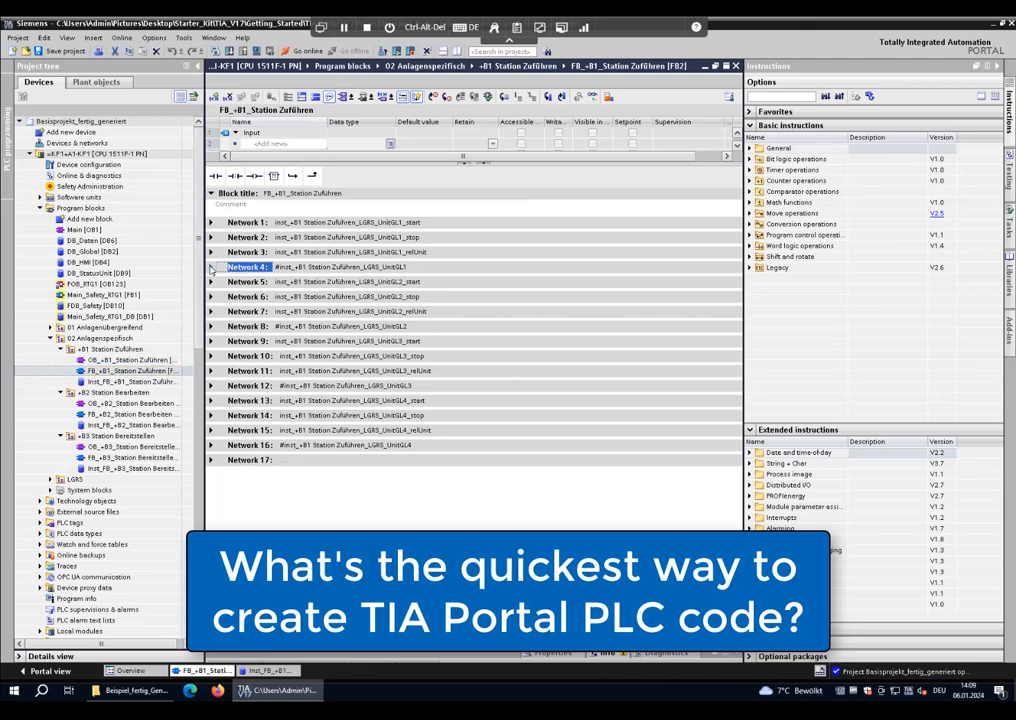
# Open the Project Assistant's Mounting location tab listing identifiers and their LGRS xTypes
pyautogui.click(211, 267)
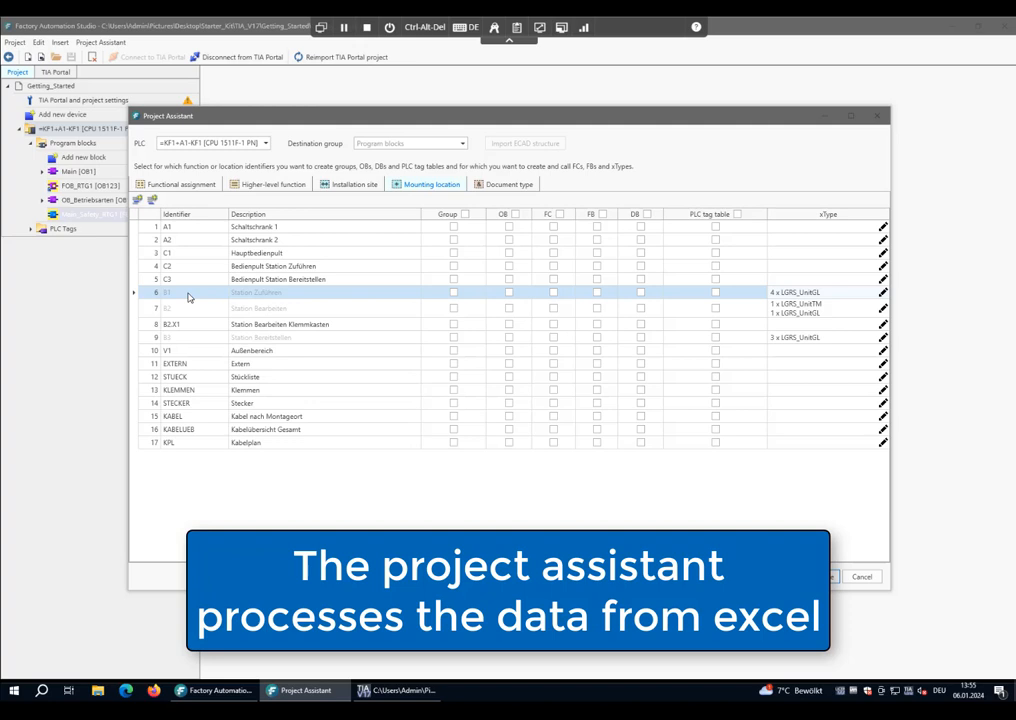
pyautogui.moveTo(838, 297)
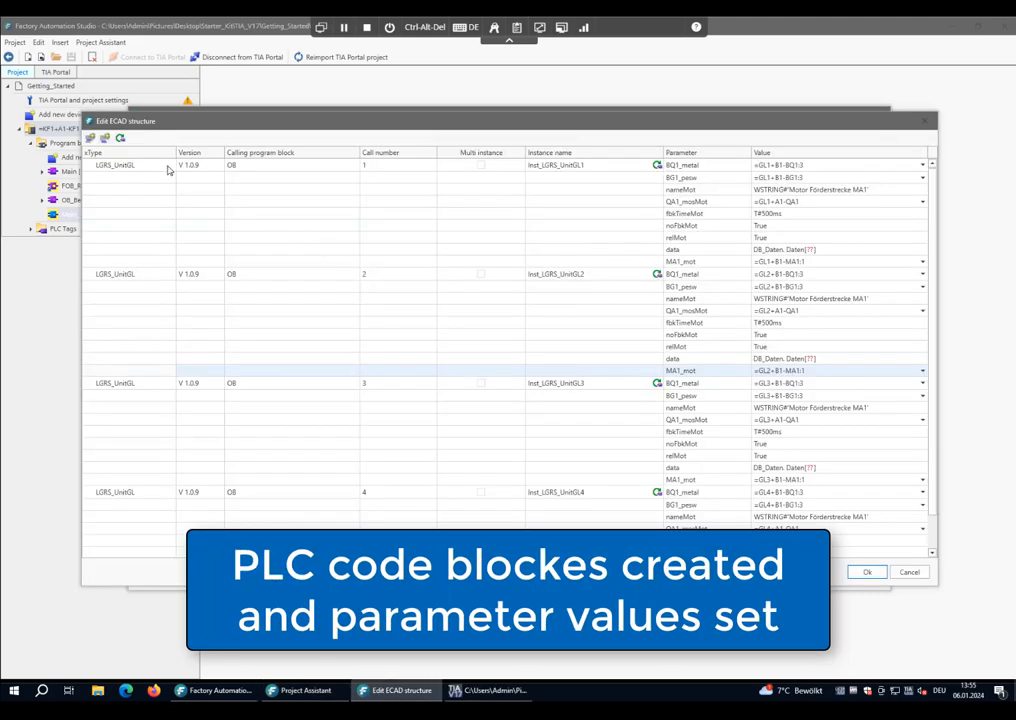
pyautogui.moveTo(560, 172)
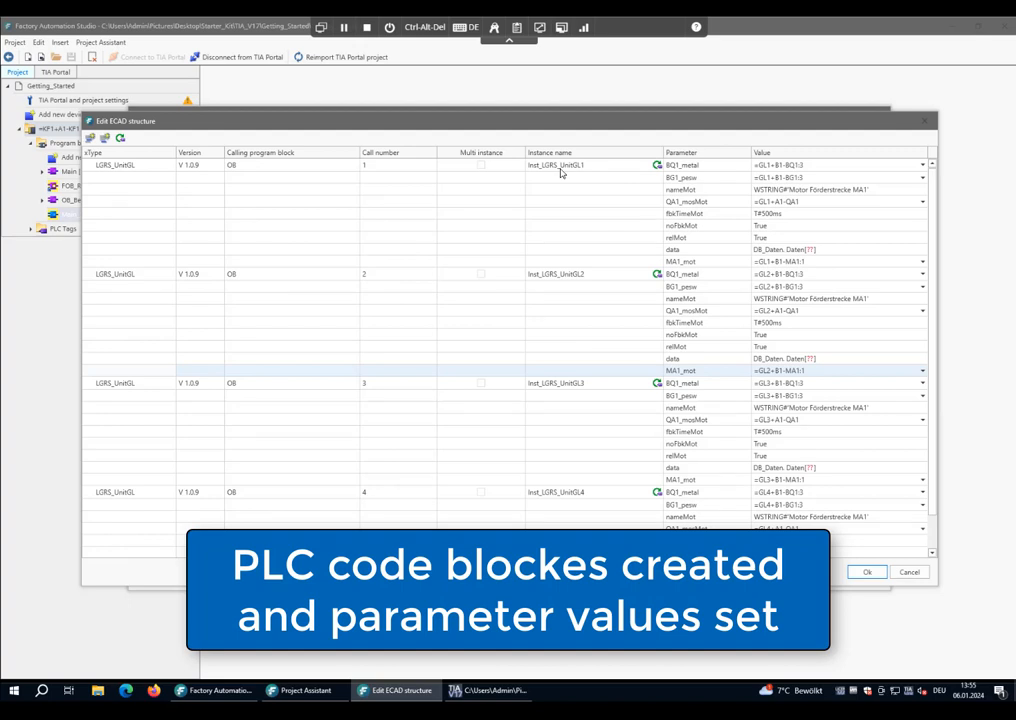
pyautogui.moveTo(725, 170)
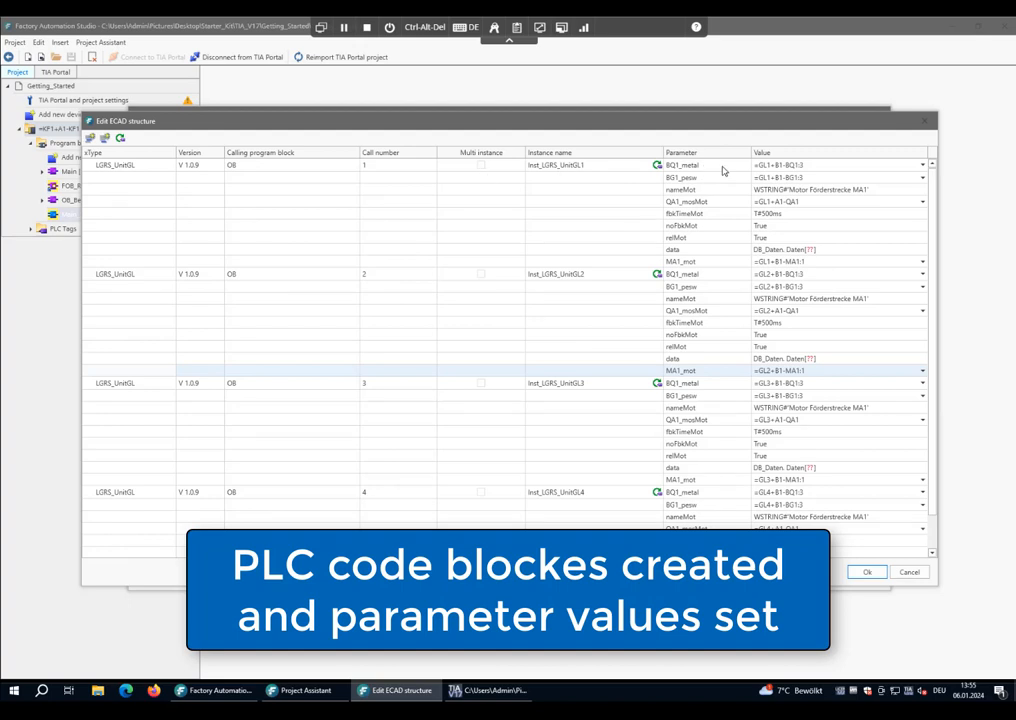
pyautogui.moveTo(708, 183)
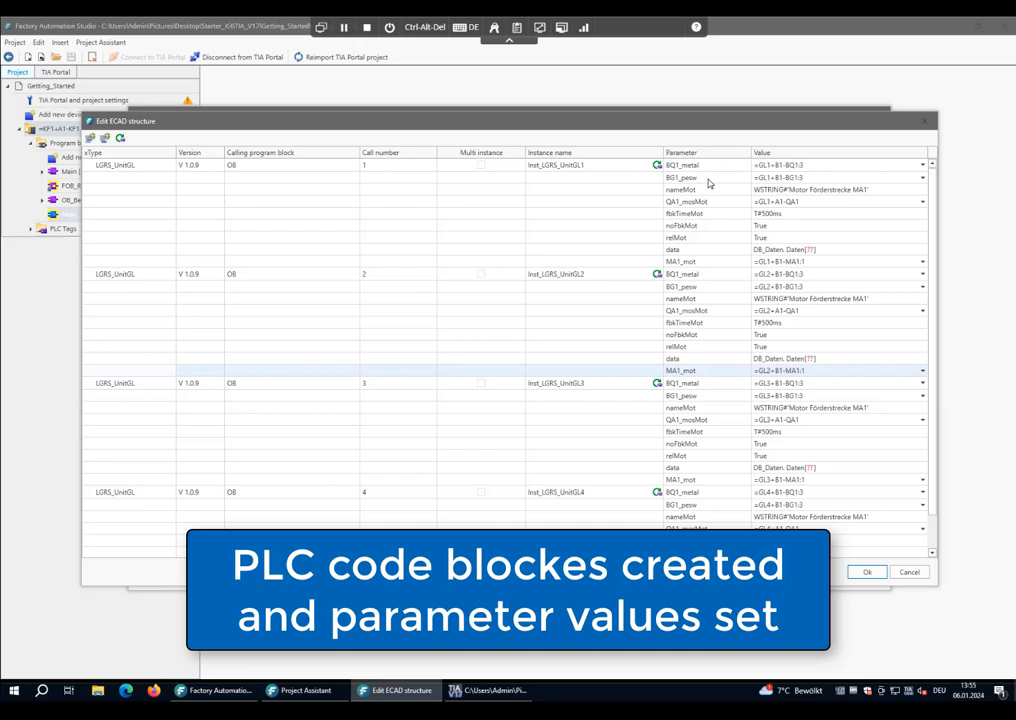
pyautogui.moveTo(813, 169)
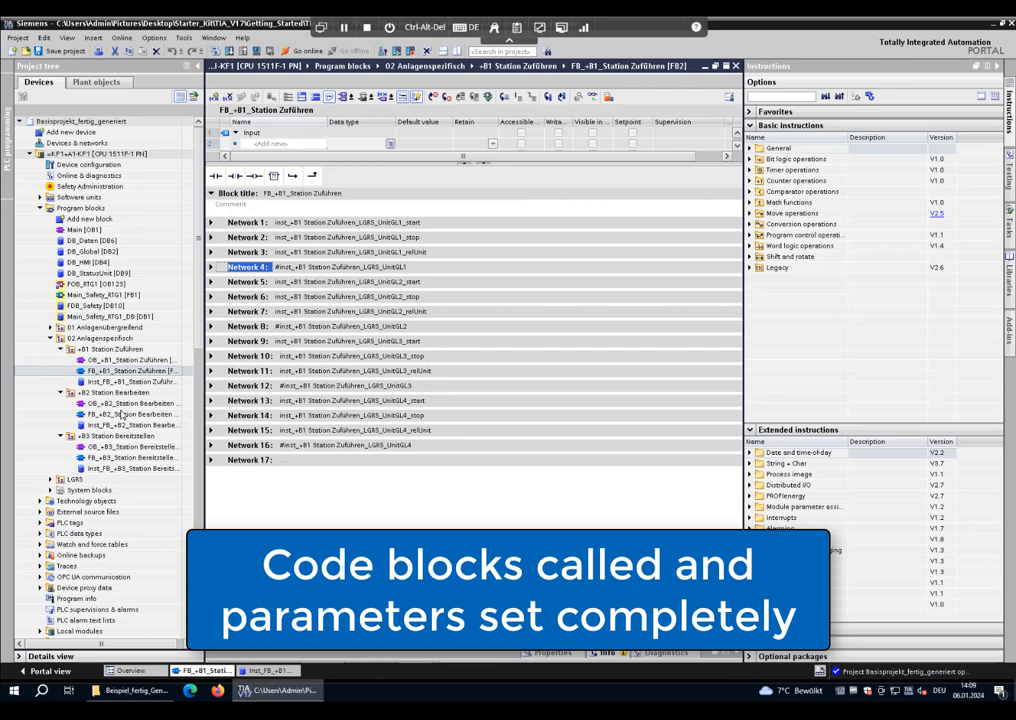
pyautogui.click(130, 370)
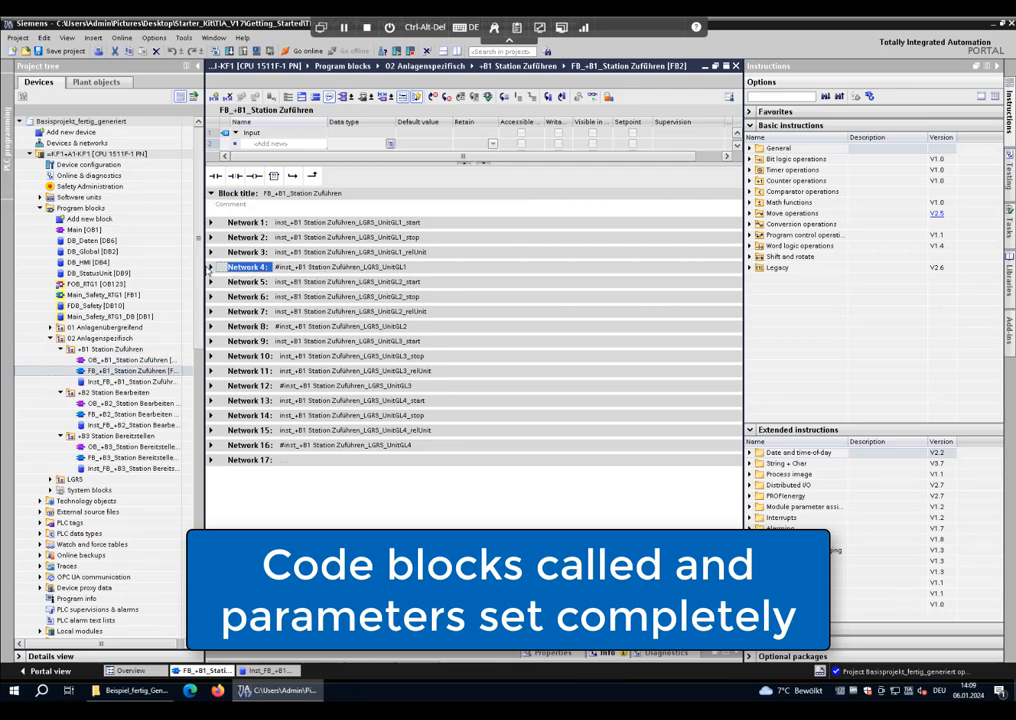
pyautogui.click(211, 266)
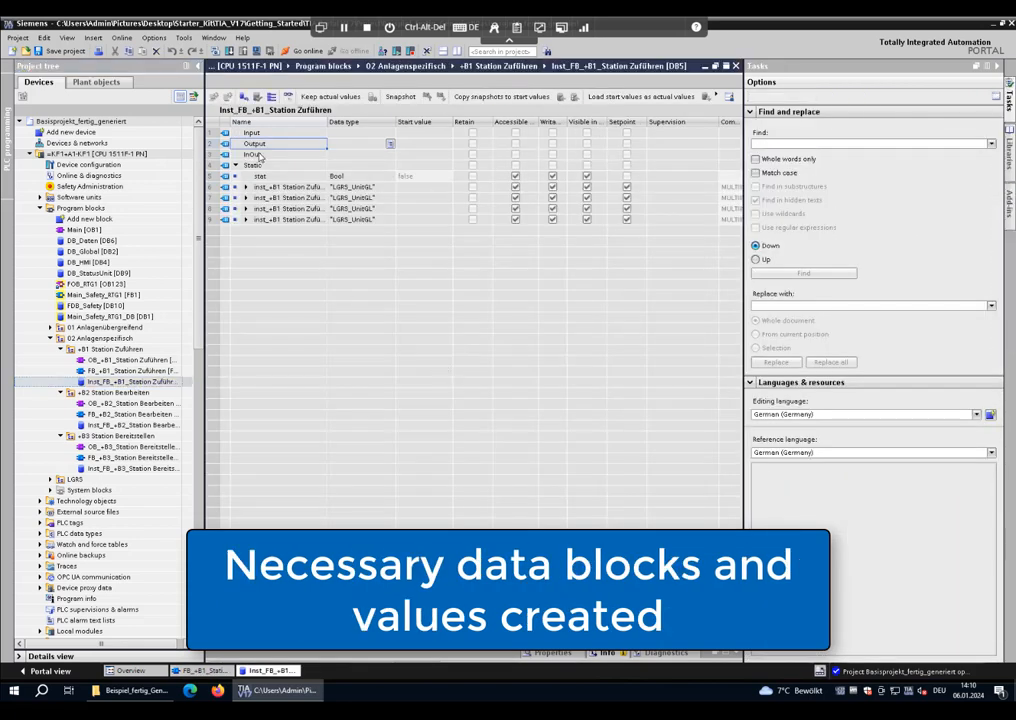
# Expand the first LGRS_UnitGL instance in DB5 to show its inputs, outputs and start values
pyautogui.click(245, 187)
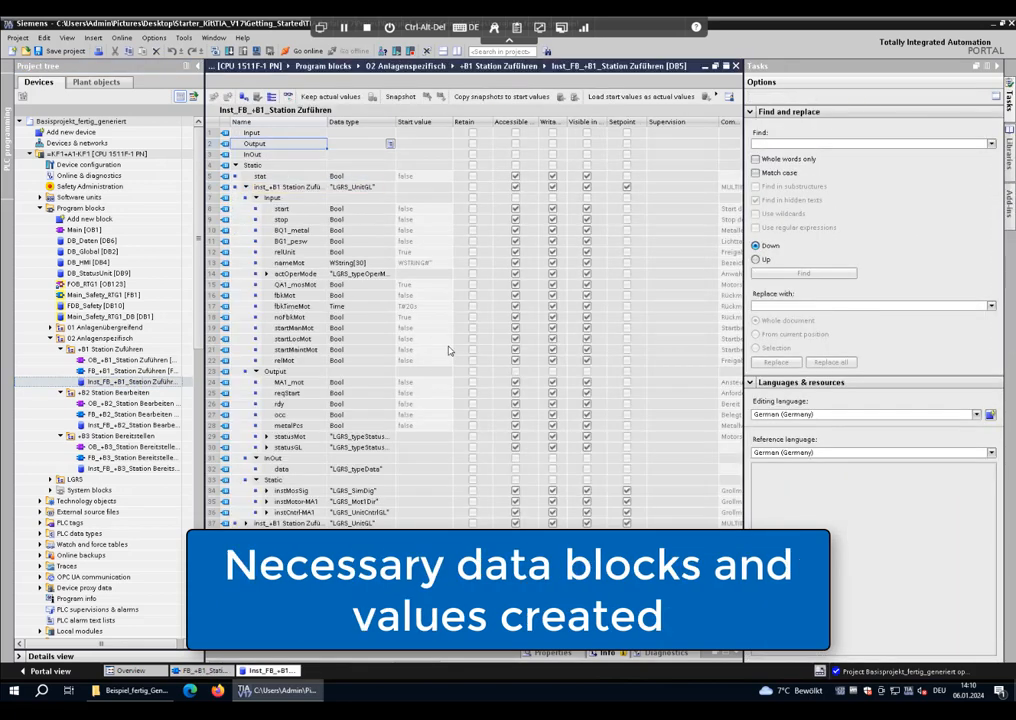